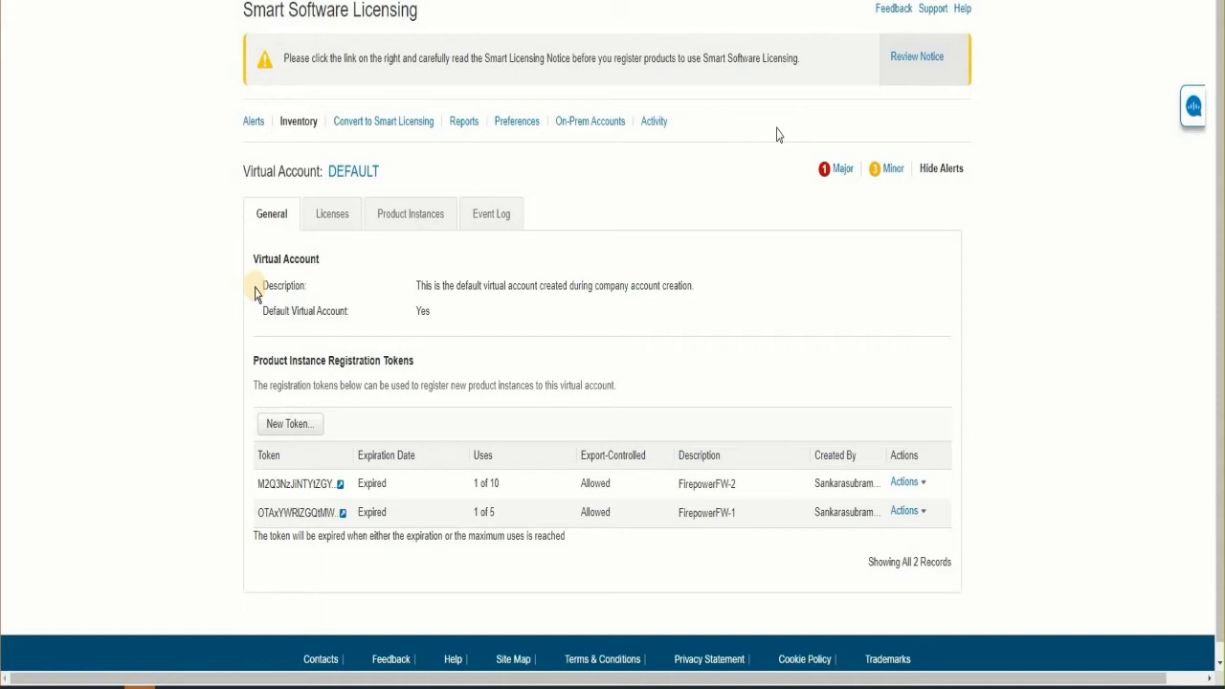
mouse_move(335, 180)
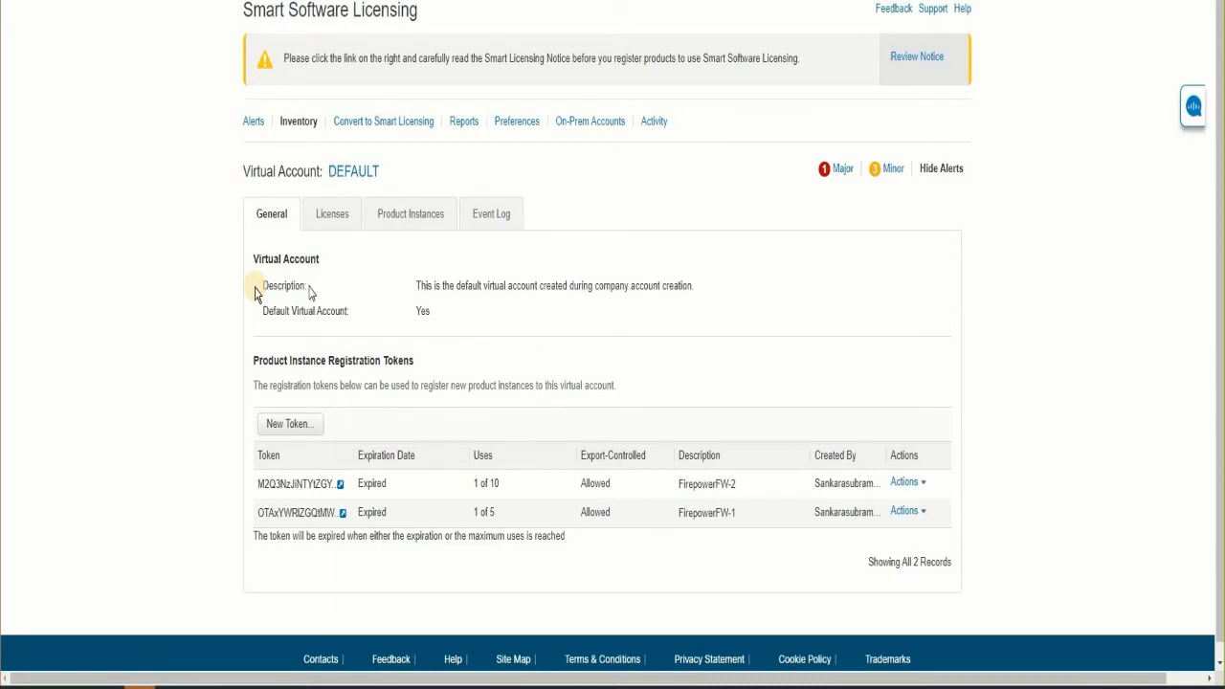
mouse_move(321, 304)
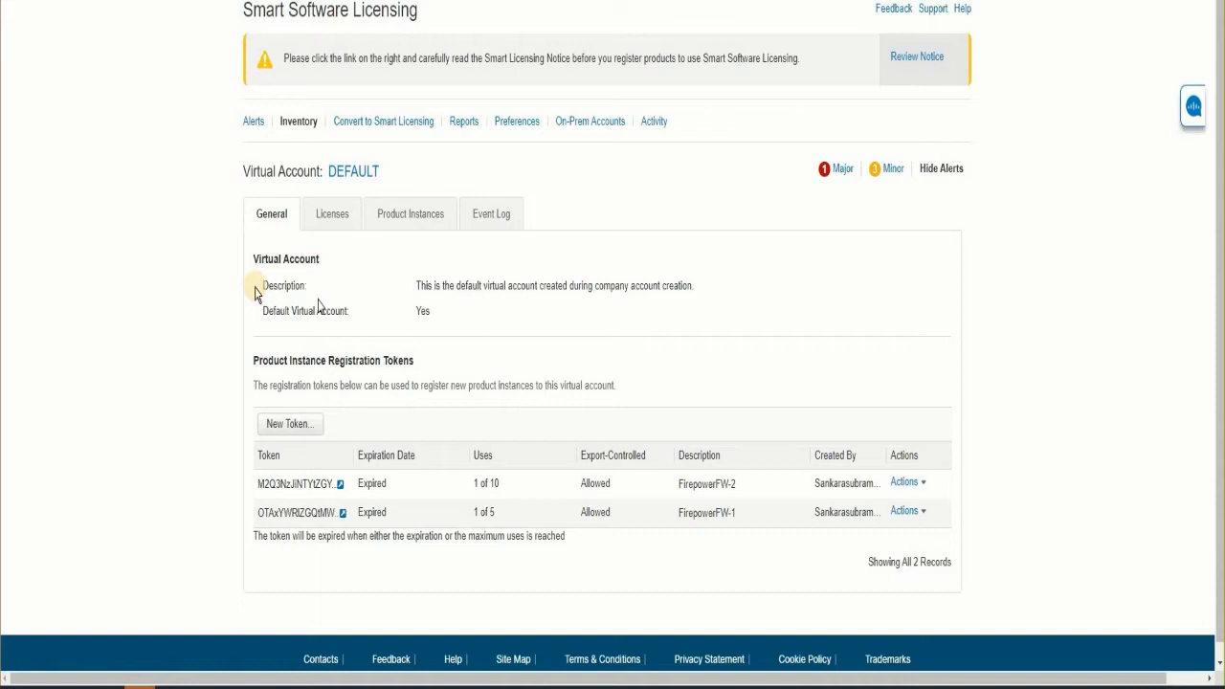
mouse_move(325, 316)
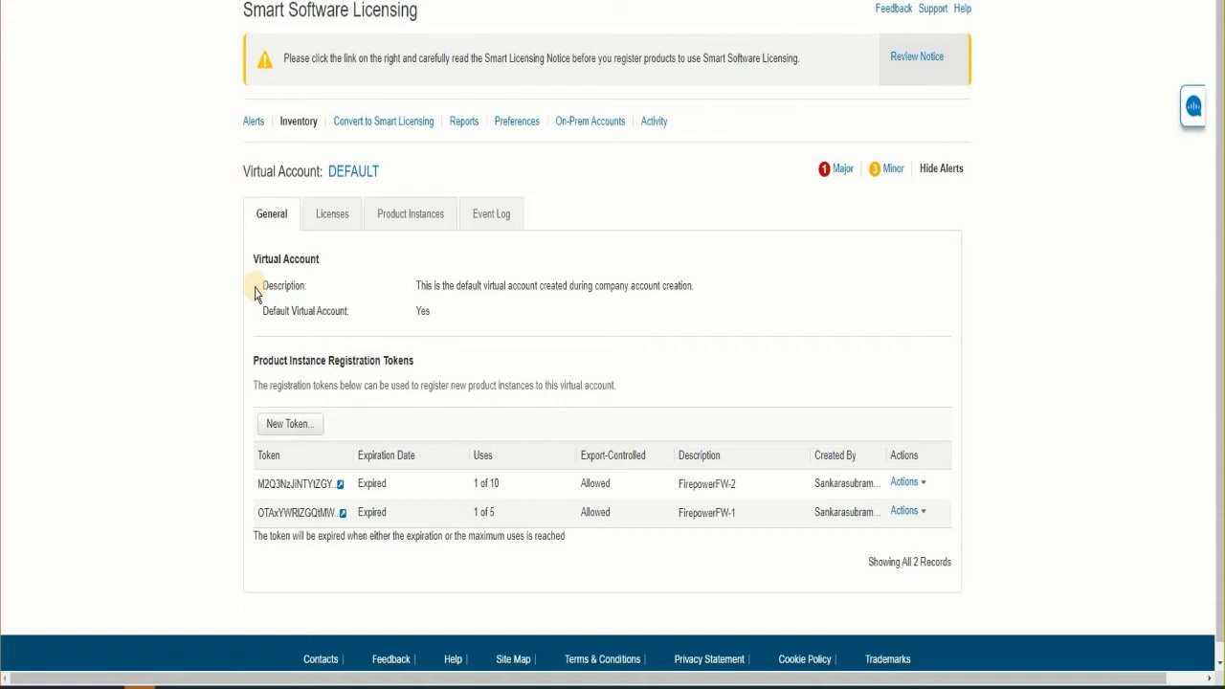
mouse_move(534, 442)
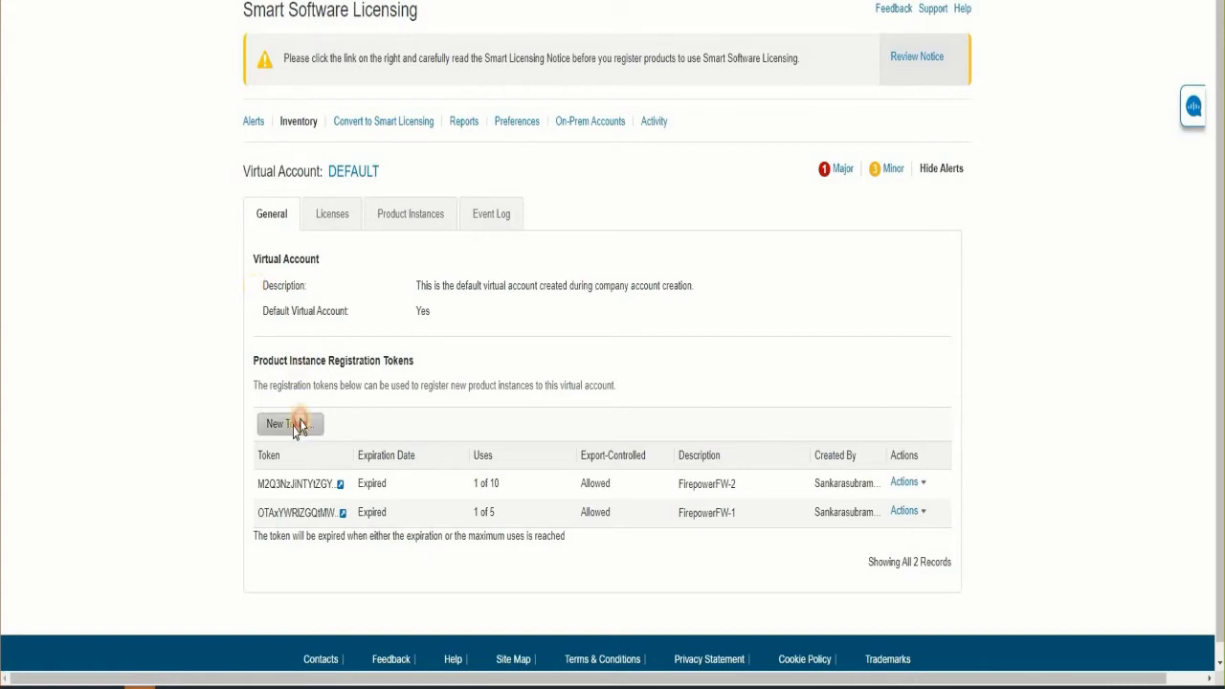
- Create a new OA_FMC registration token with default 30-day expiry and export-controlled option
click(291, 425)
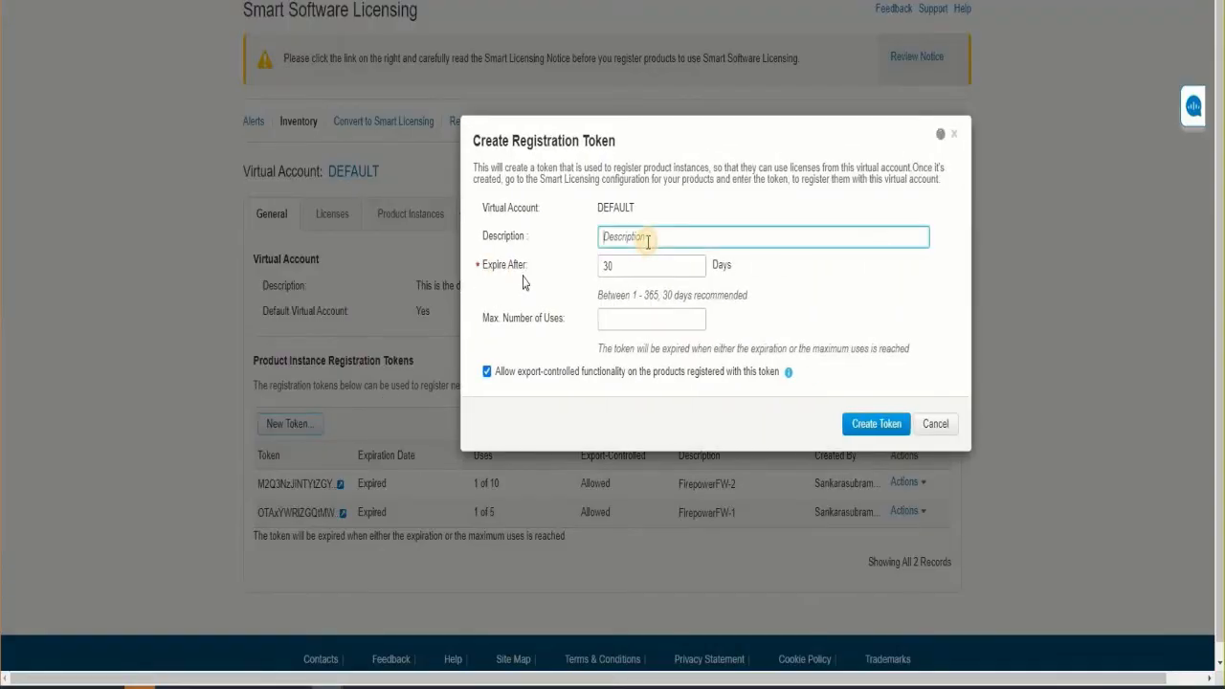
text(OA_FMC)
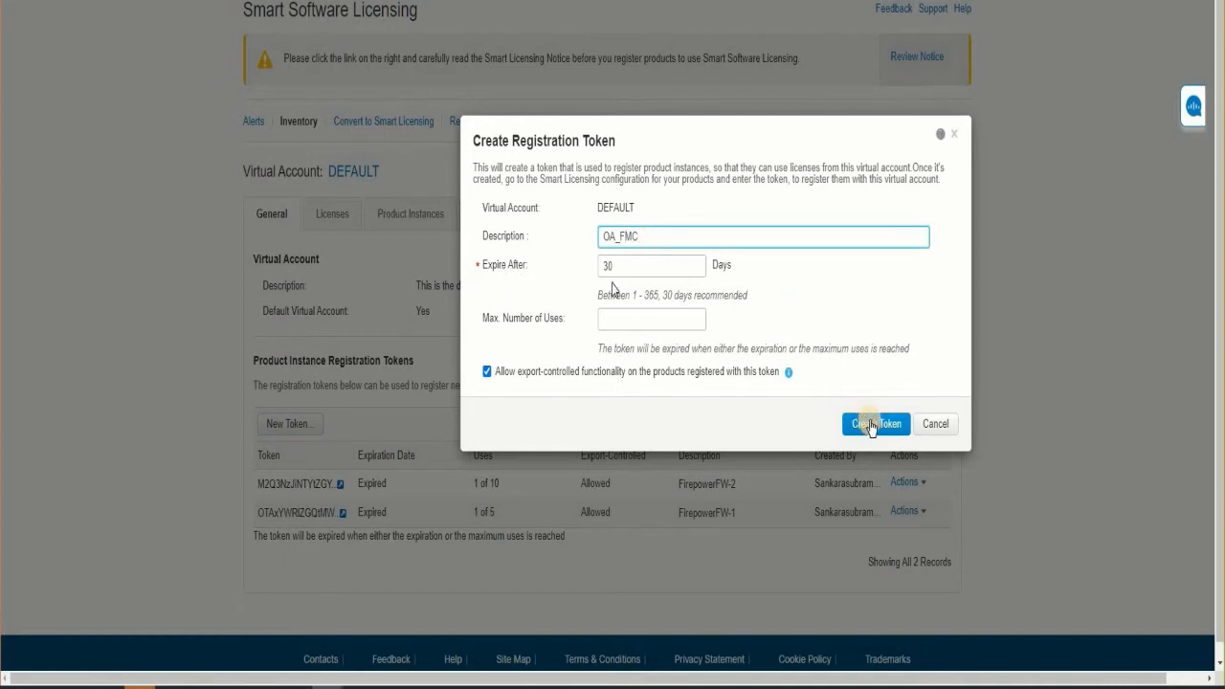
click(875, 423)
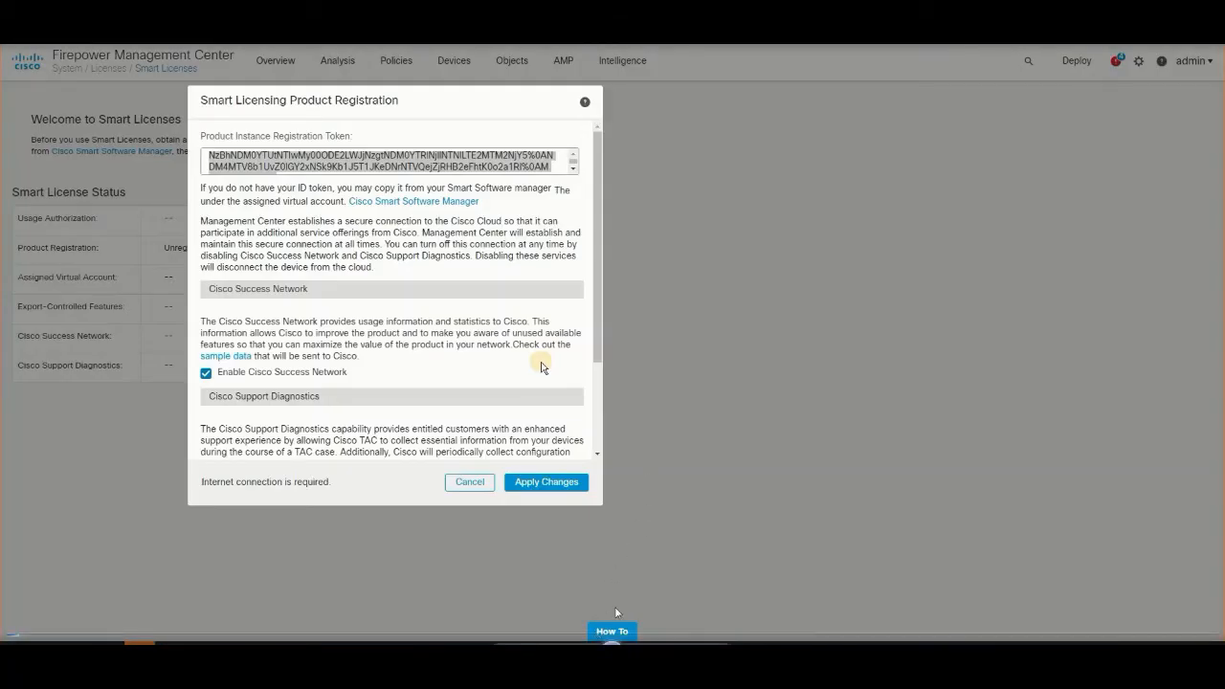
mouse_move(618, 605)
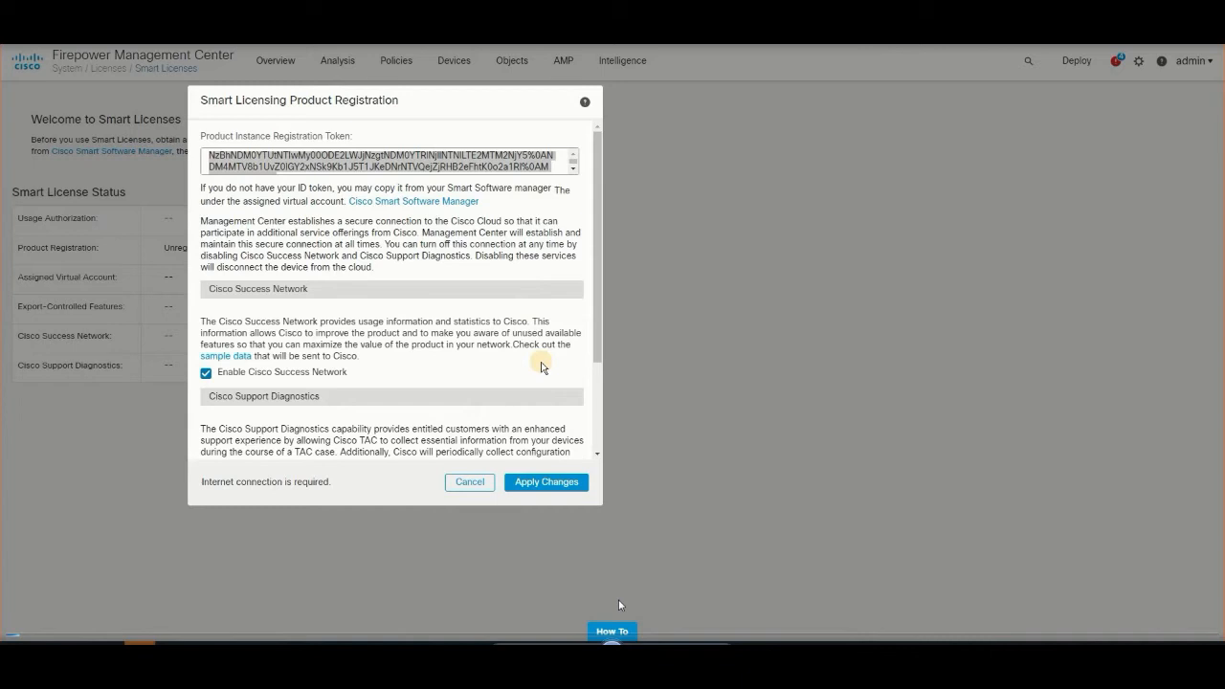
mouse_move(631, 599)
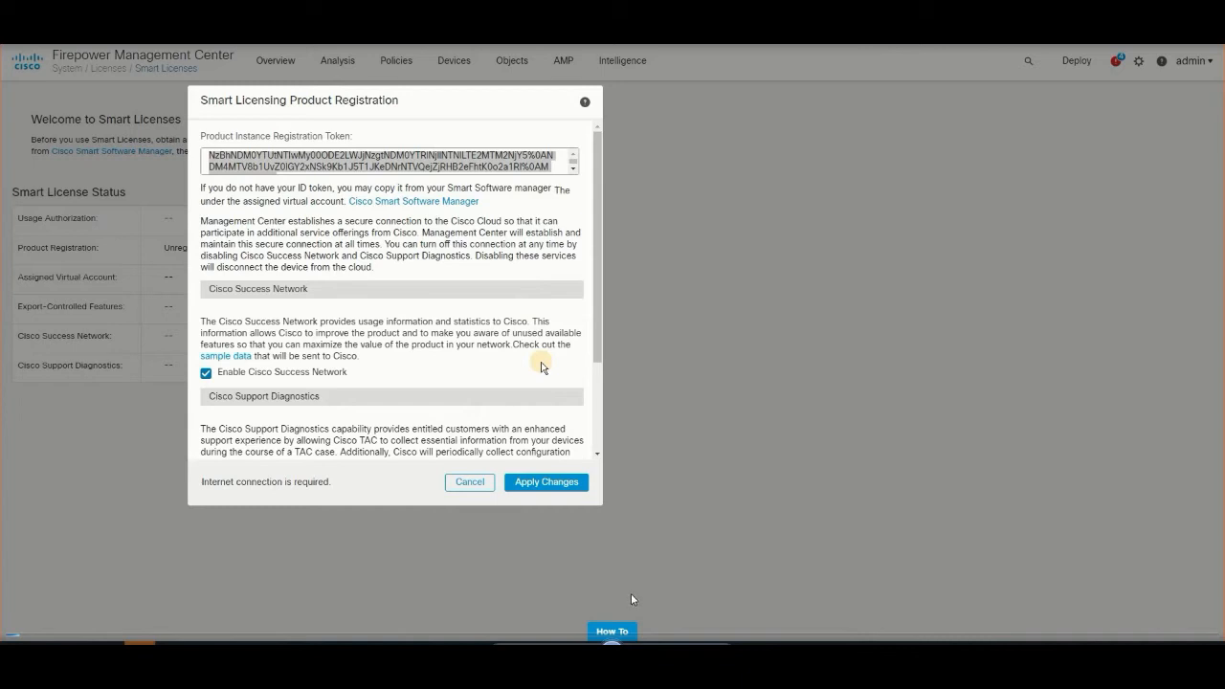
mouse_move(1044, 316)
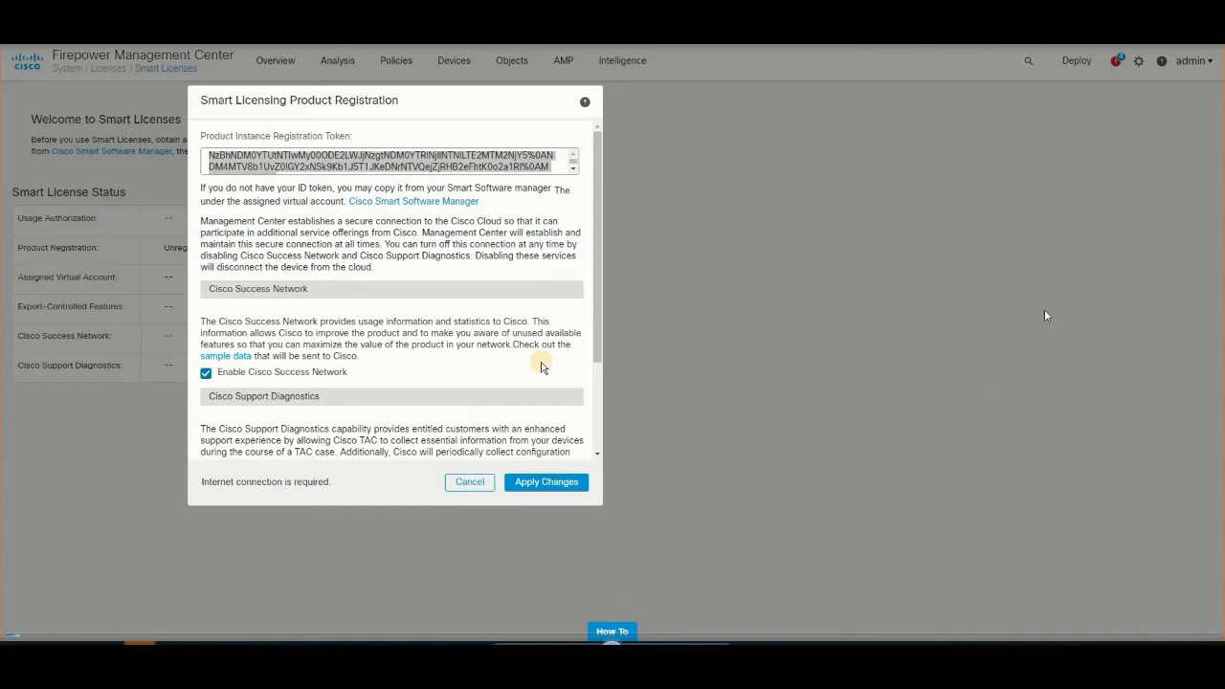
mouse_move(1072, 236)
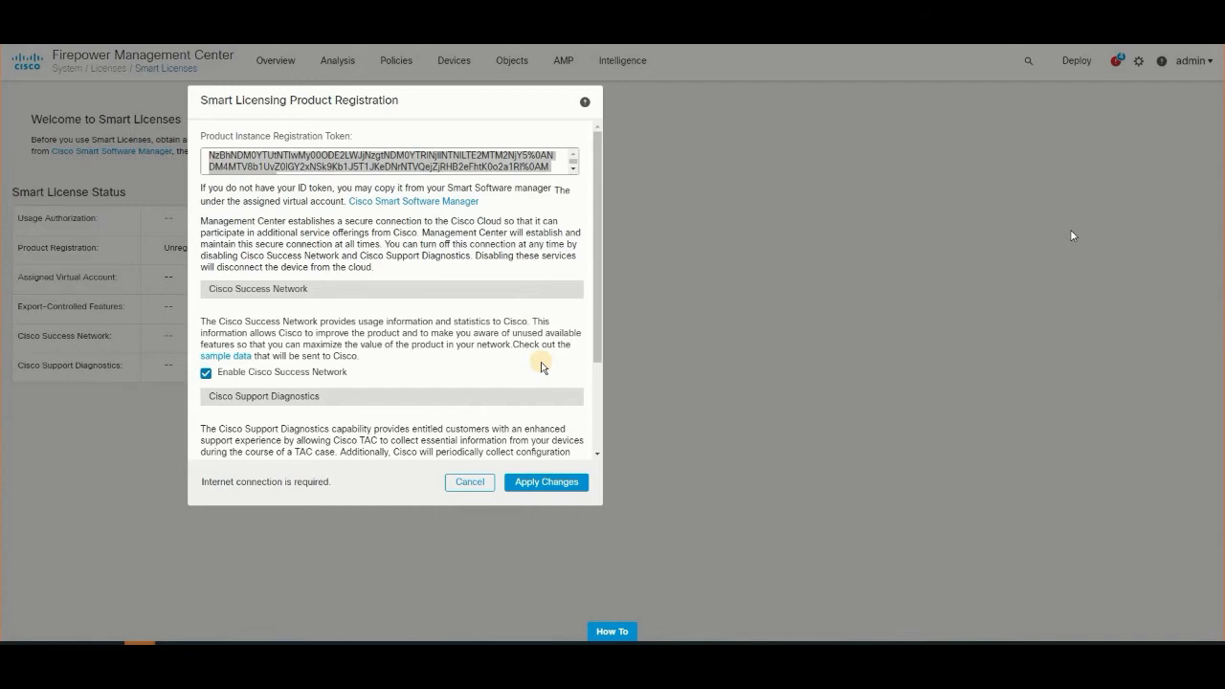
mouse_move(934, 267)
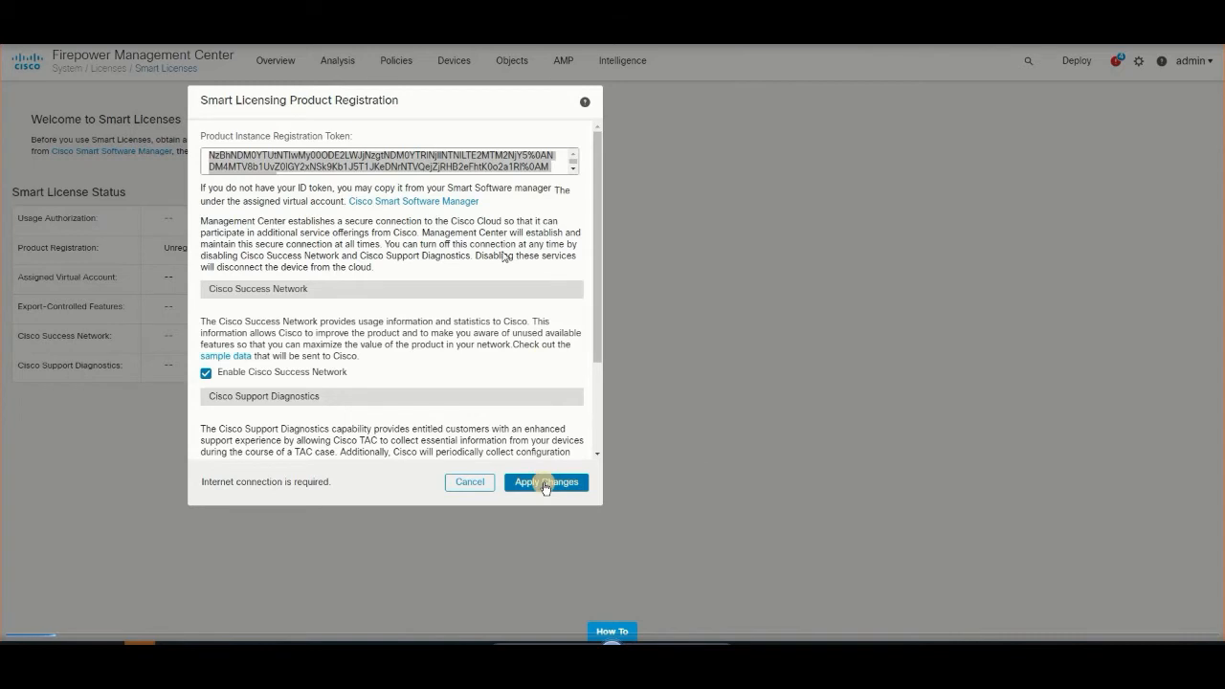
- Apply the pasted token with Cisco Success Network enabled to start FMC registration
click(547, 482)
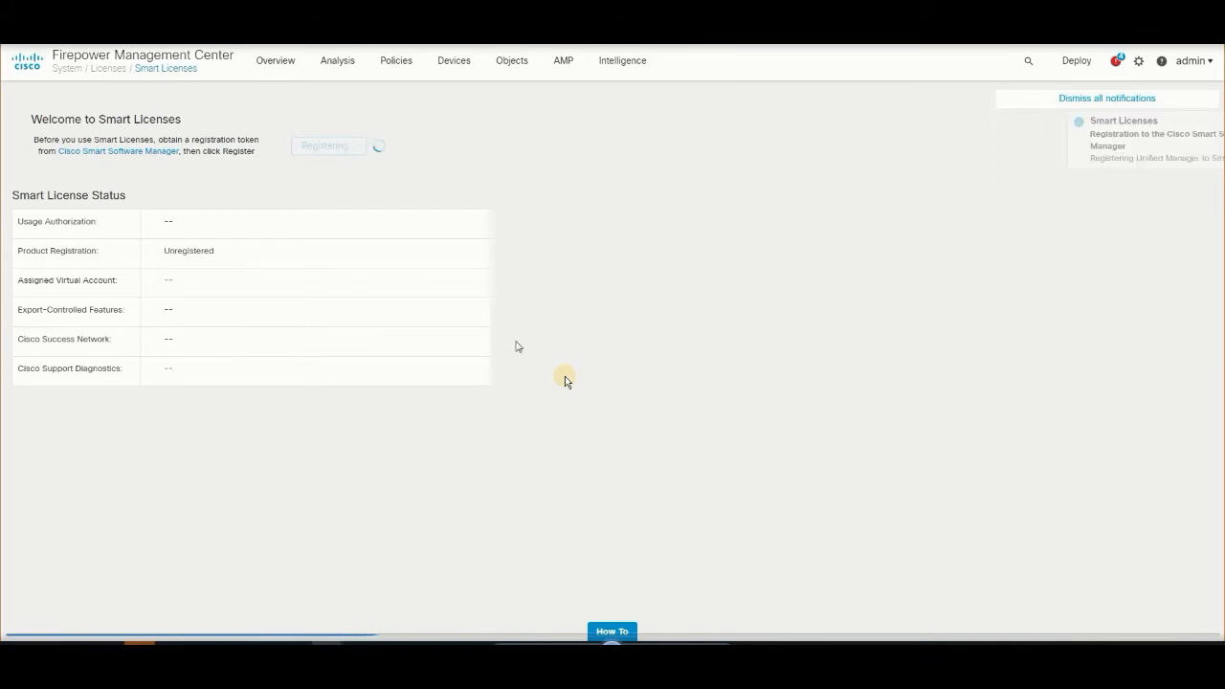
- Dismiss the registration notice and review the Health and Tasks notification lists
click(1106, 97)
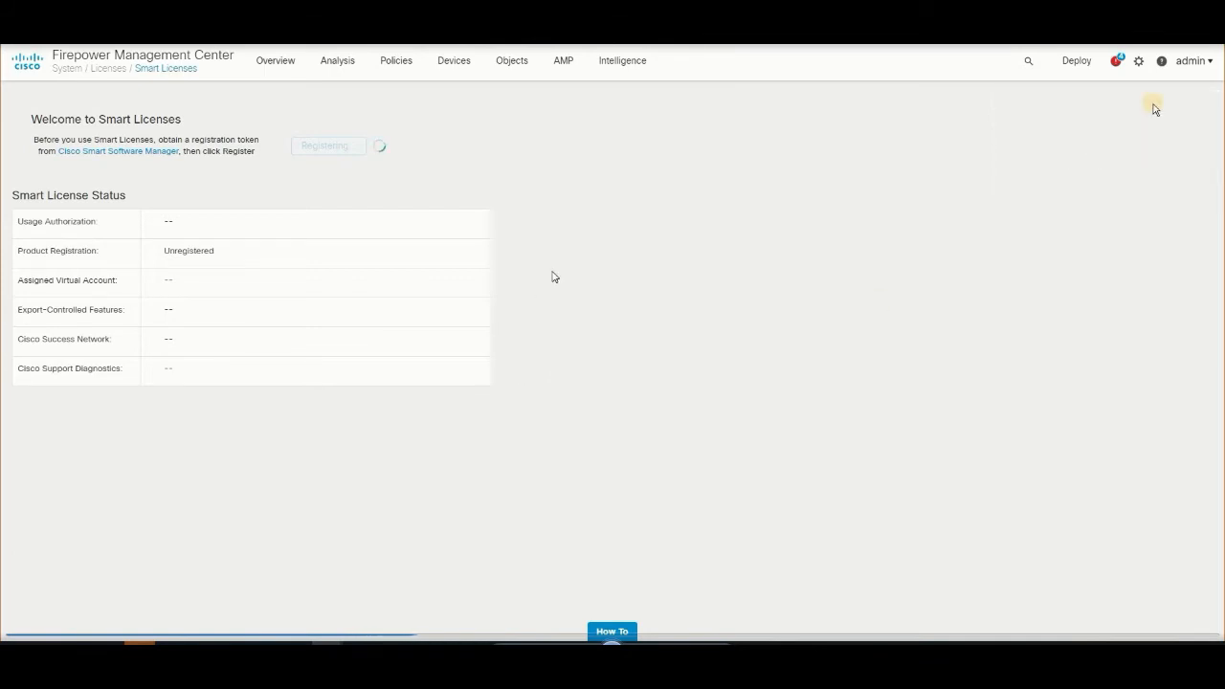
mouse_move(1117, 61)
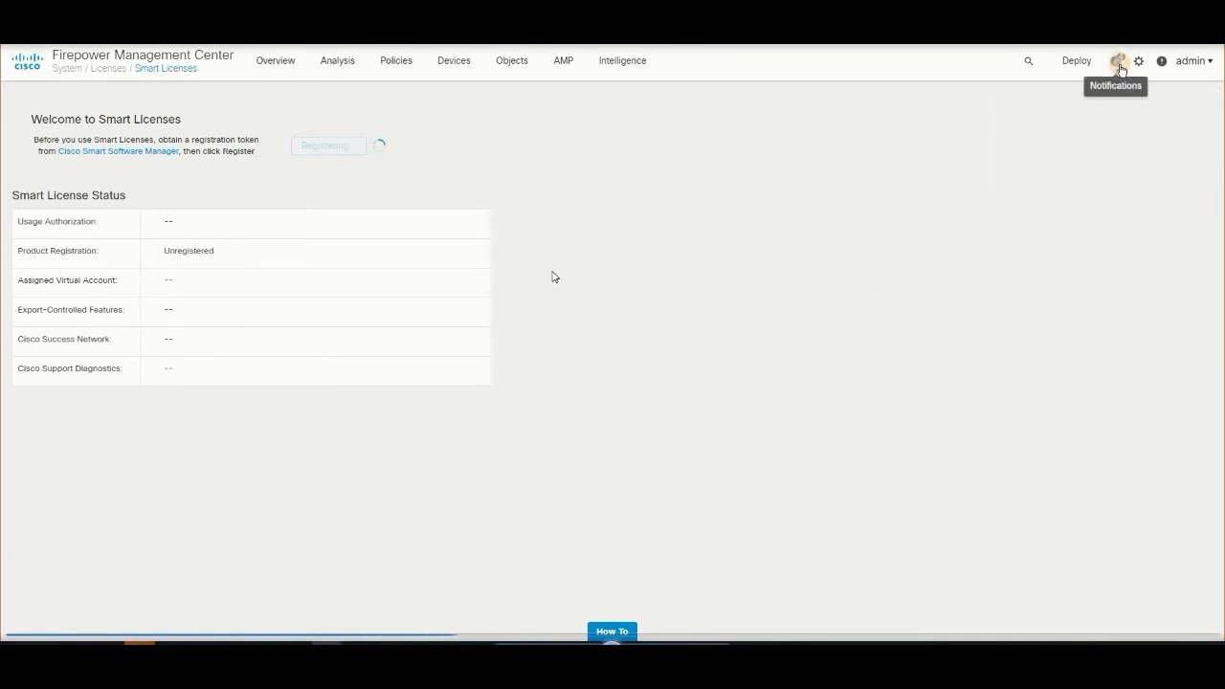
click(1118, 60)
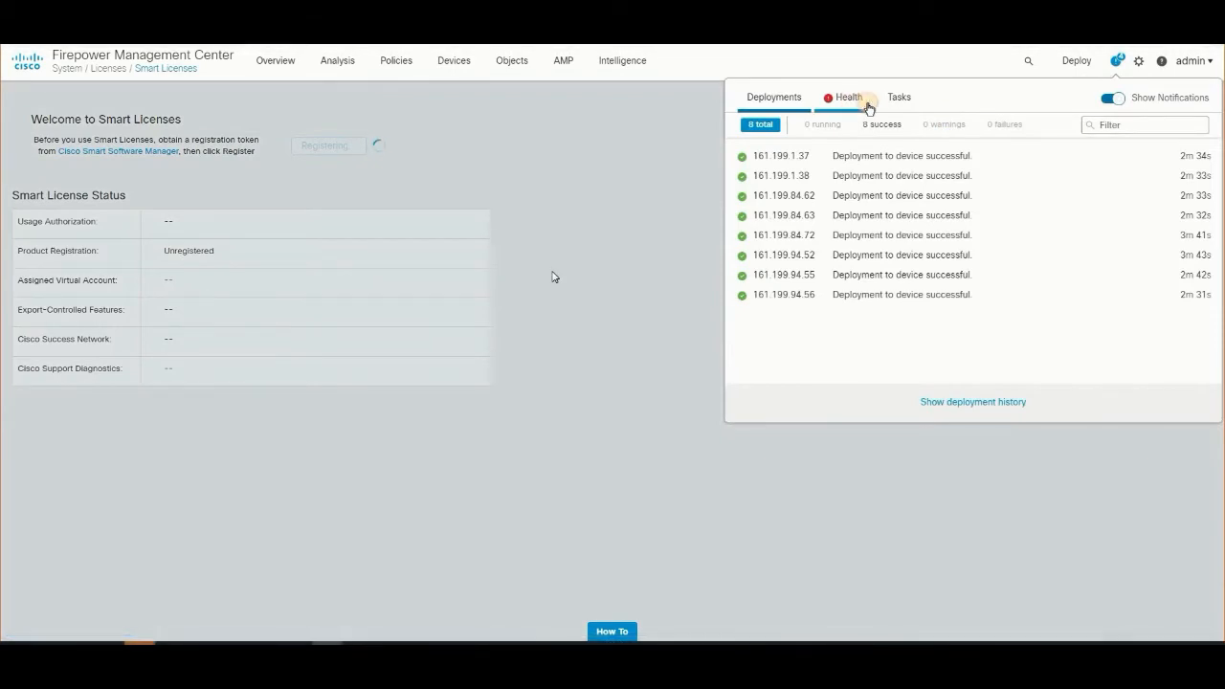
click(898, 95)
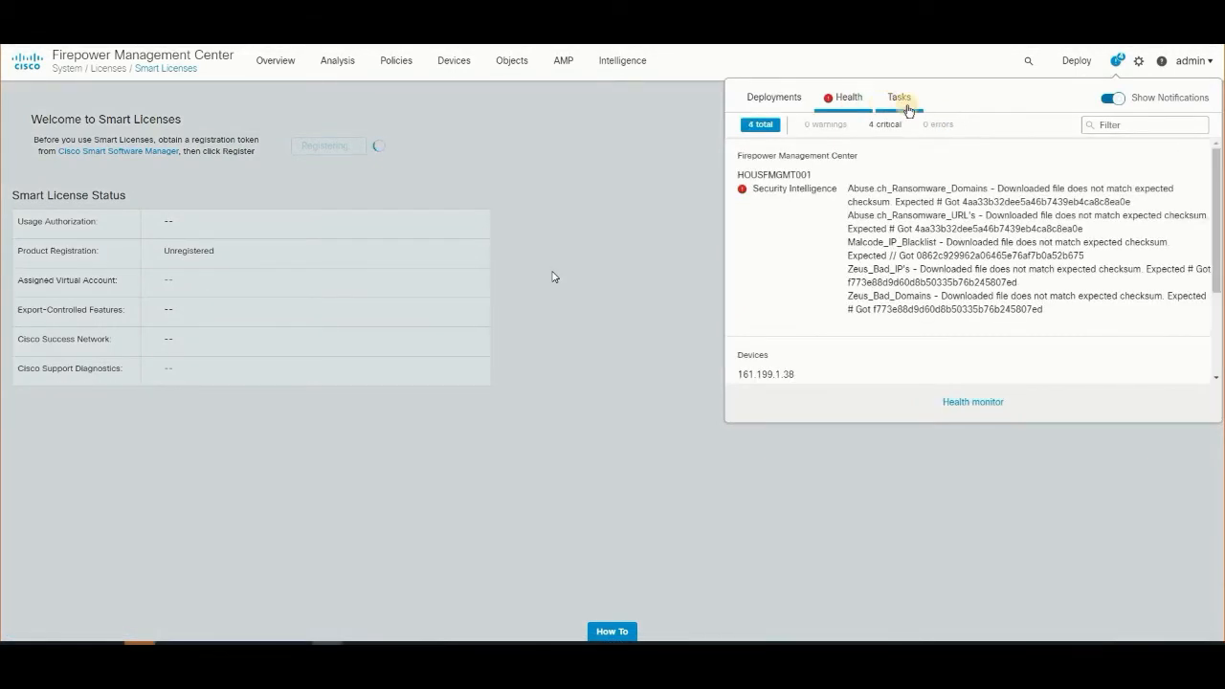
click(898, 95)
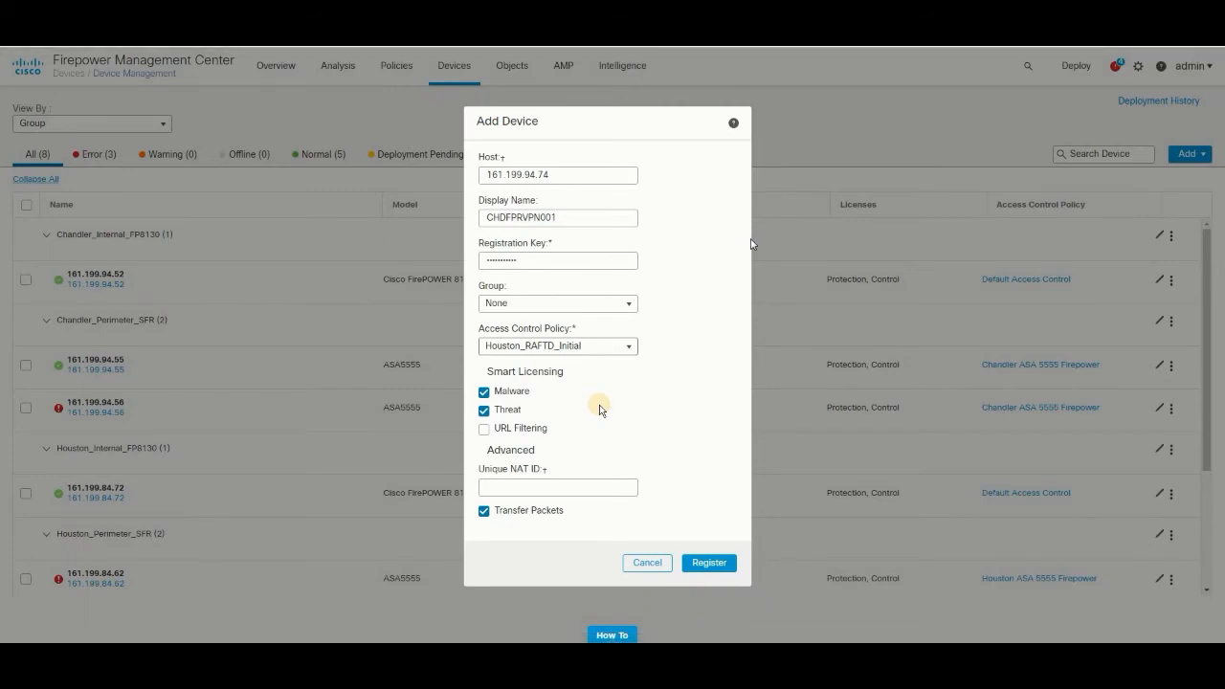
mouse_move(658, 232)
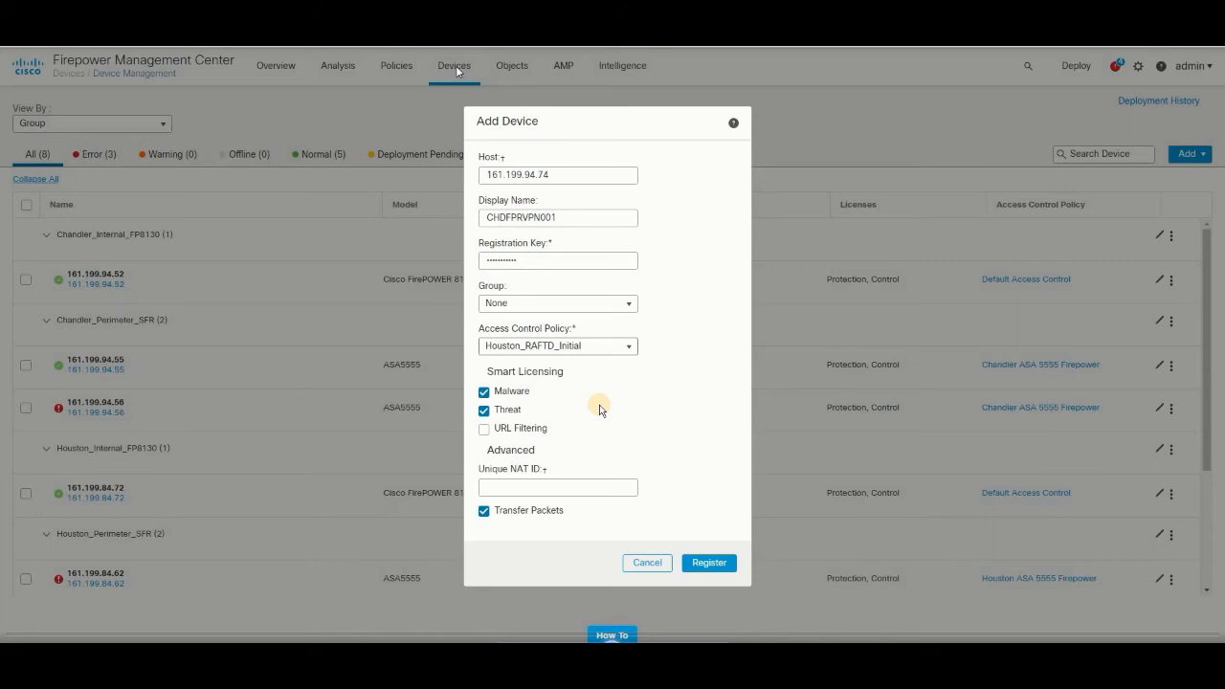
mouse_move(237, 134)
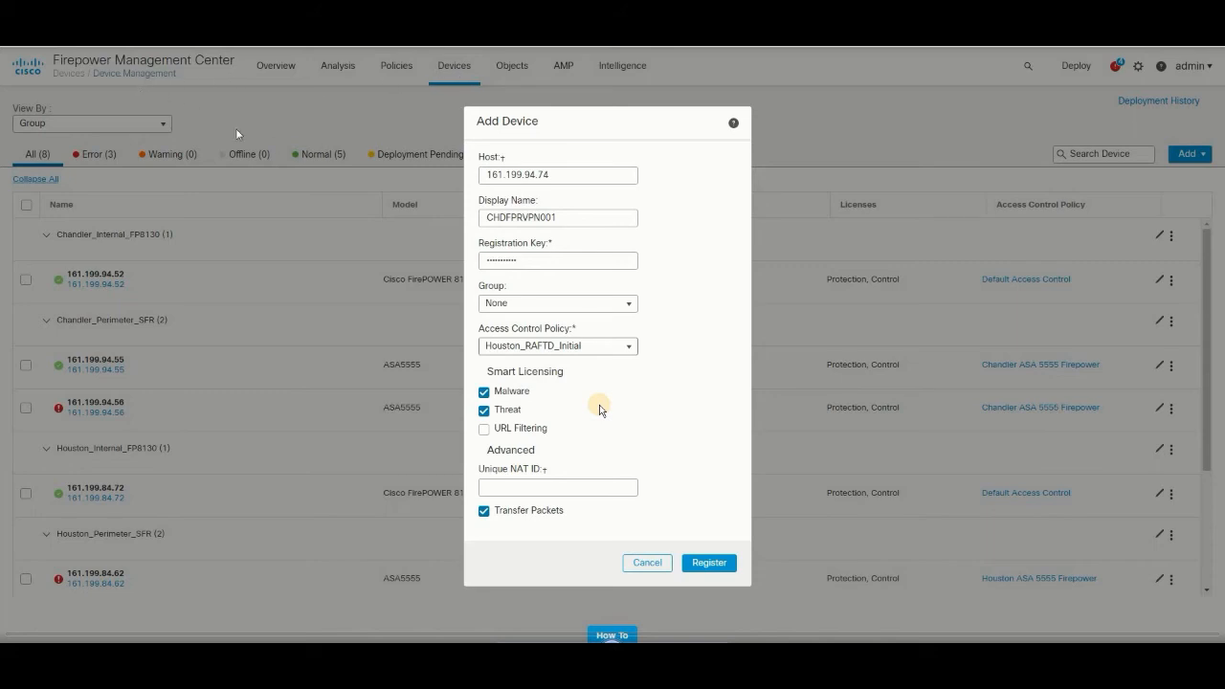
mouse_move(507, 187)
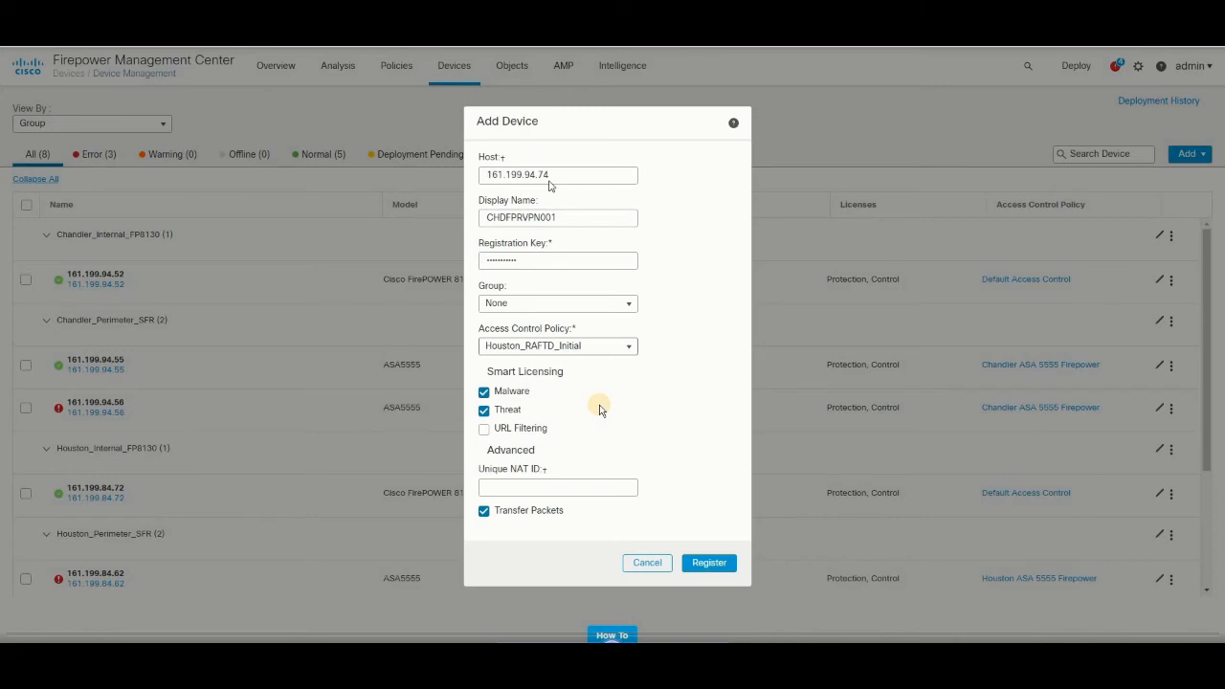
mouse_move(551, 200)
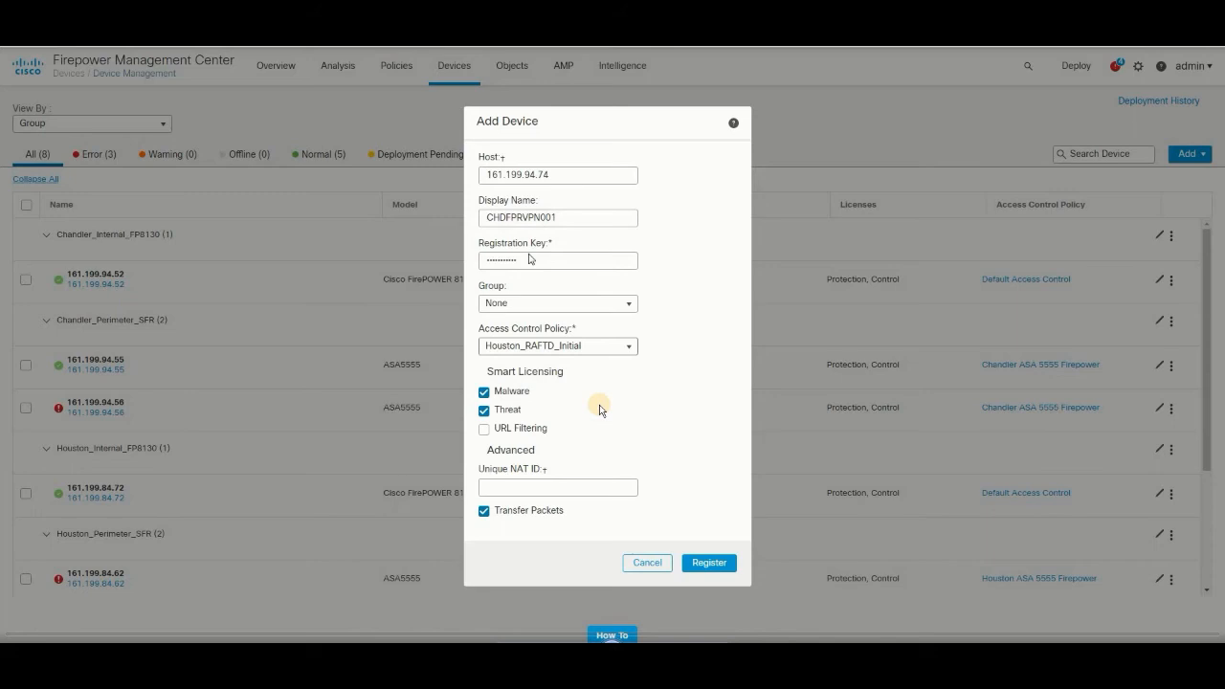
mouse_move(517, 266)
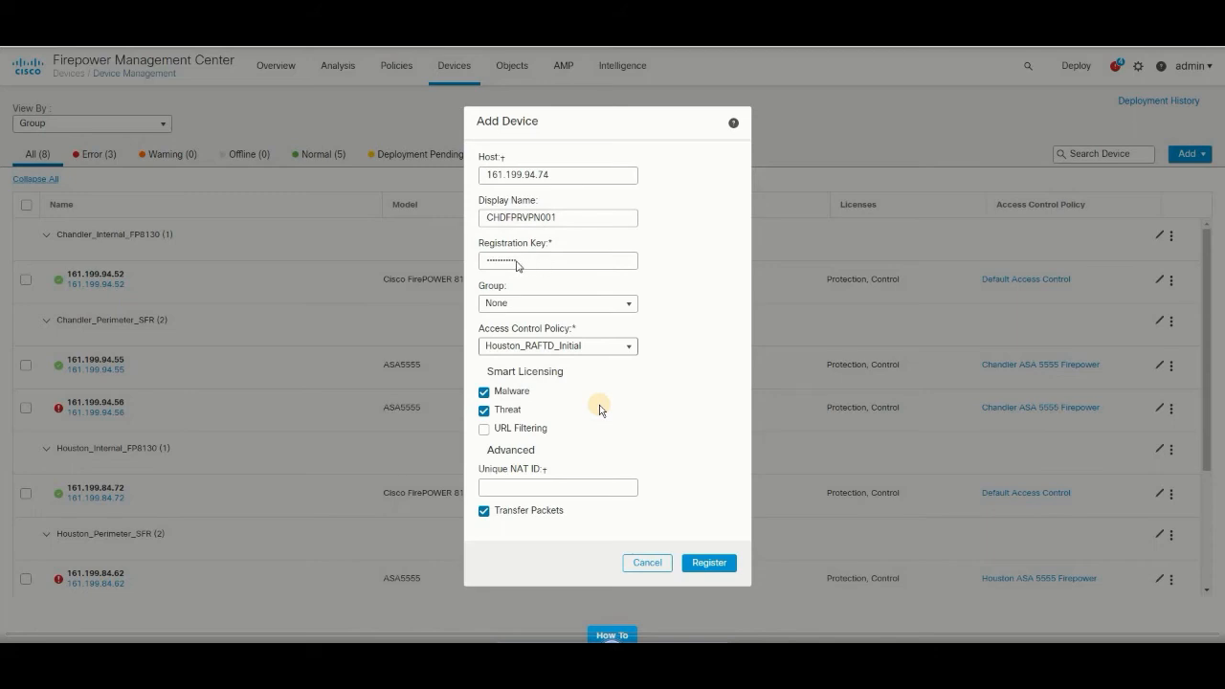
mouse_move(540, 268)
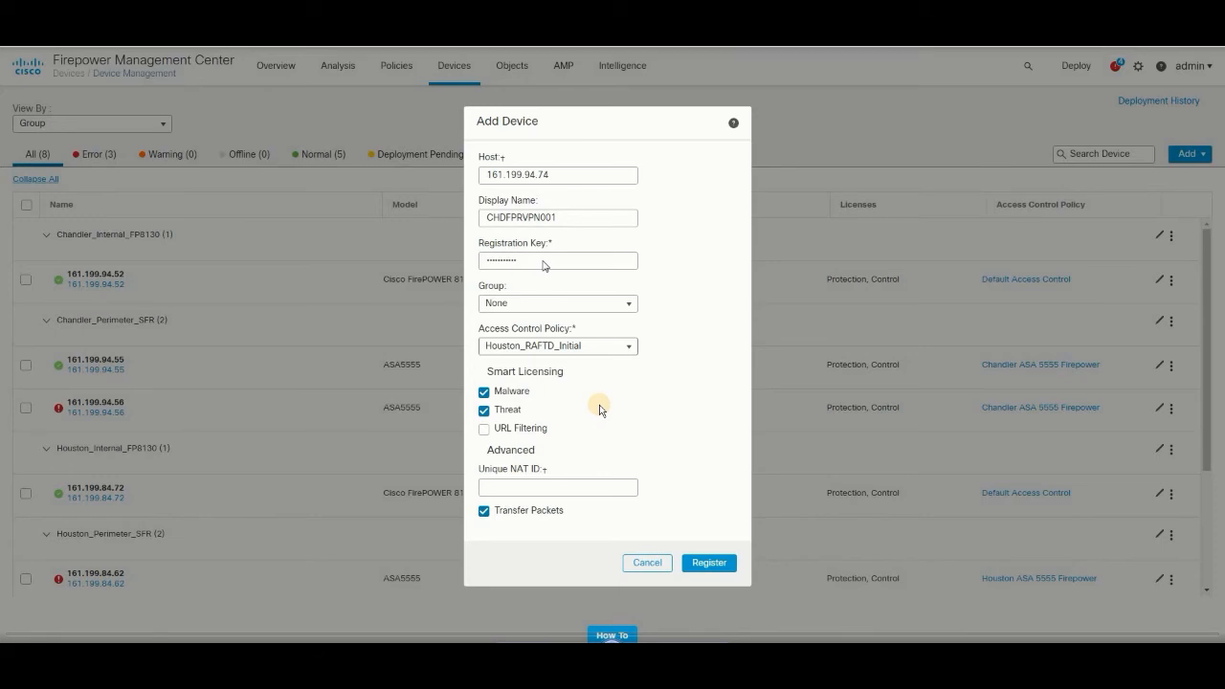
mouse_move(496, 276)
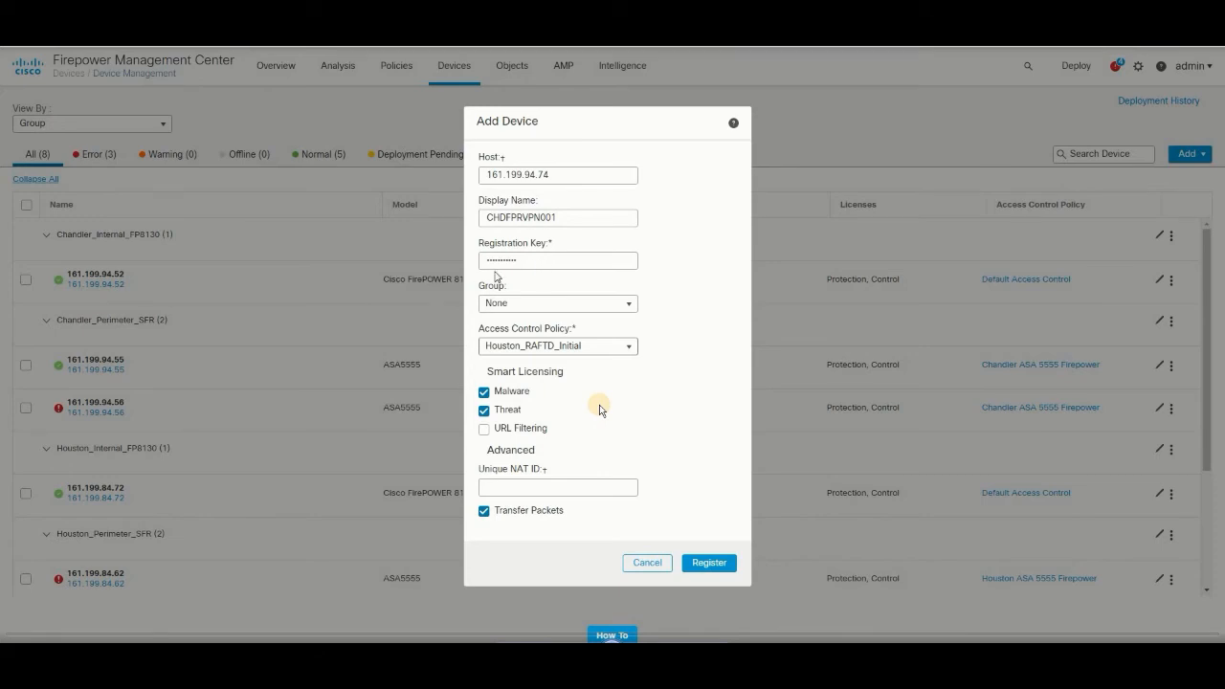
mouse_move(440, 285)
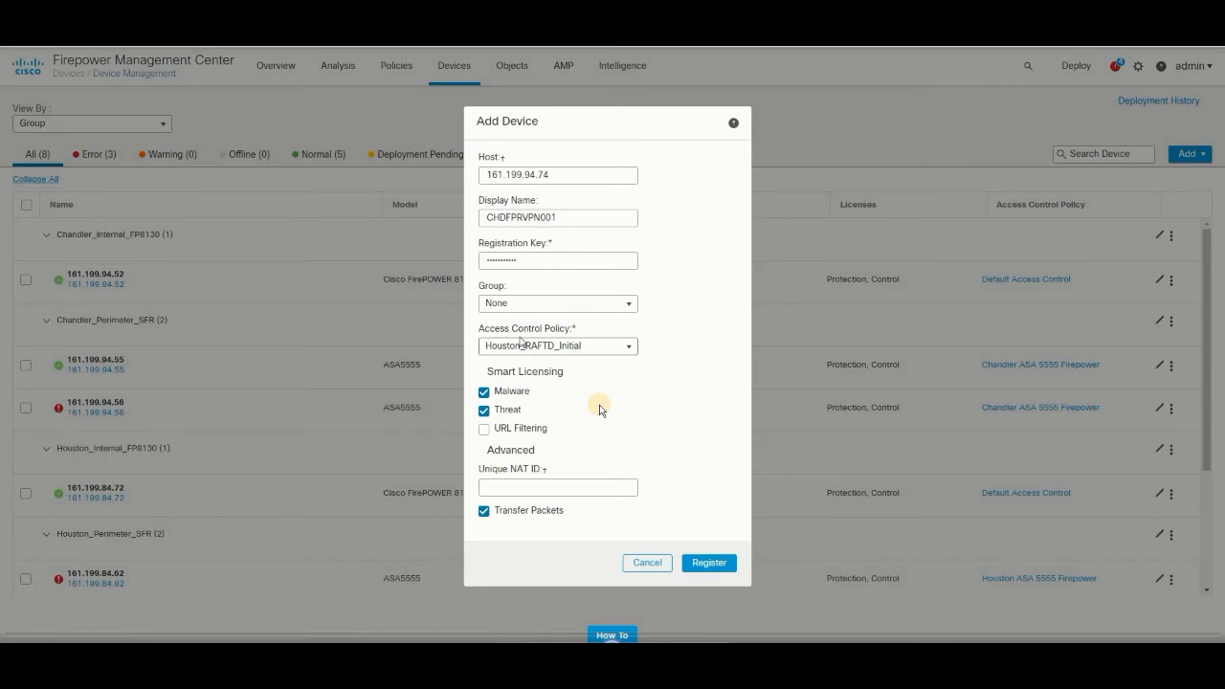
mouse_move(603, 354)
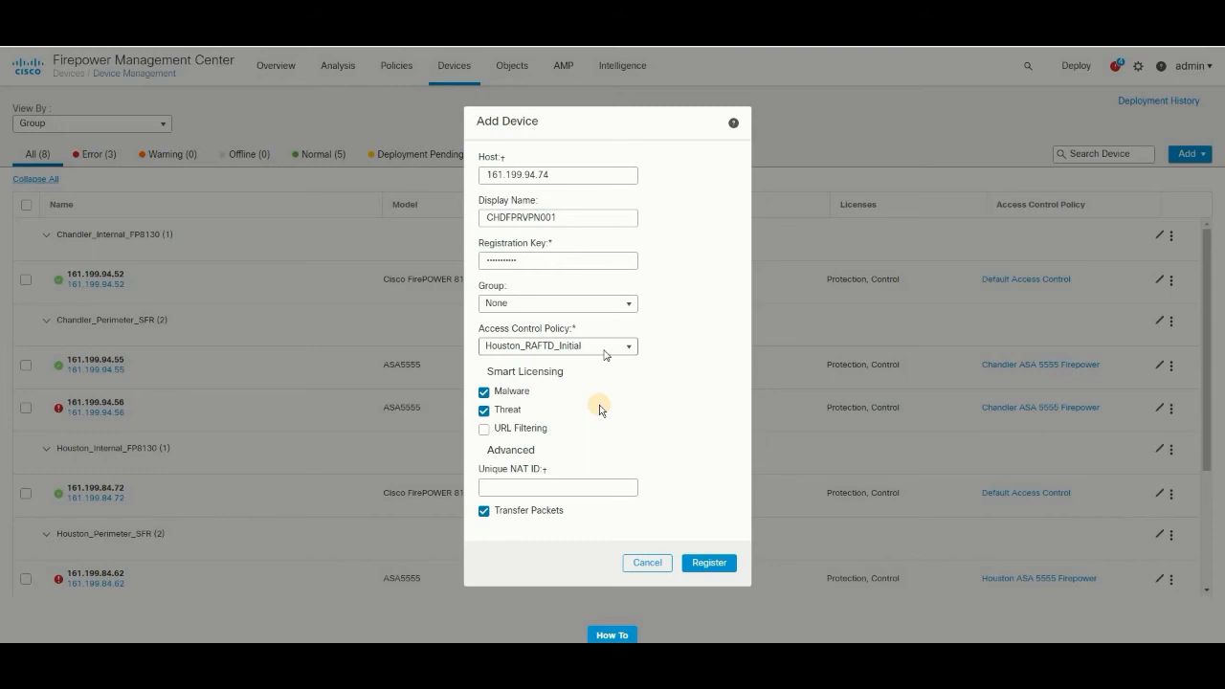
mouse_move(572, 356)
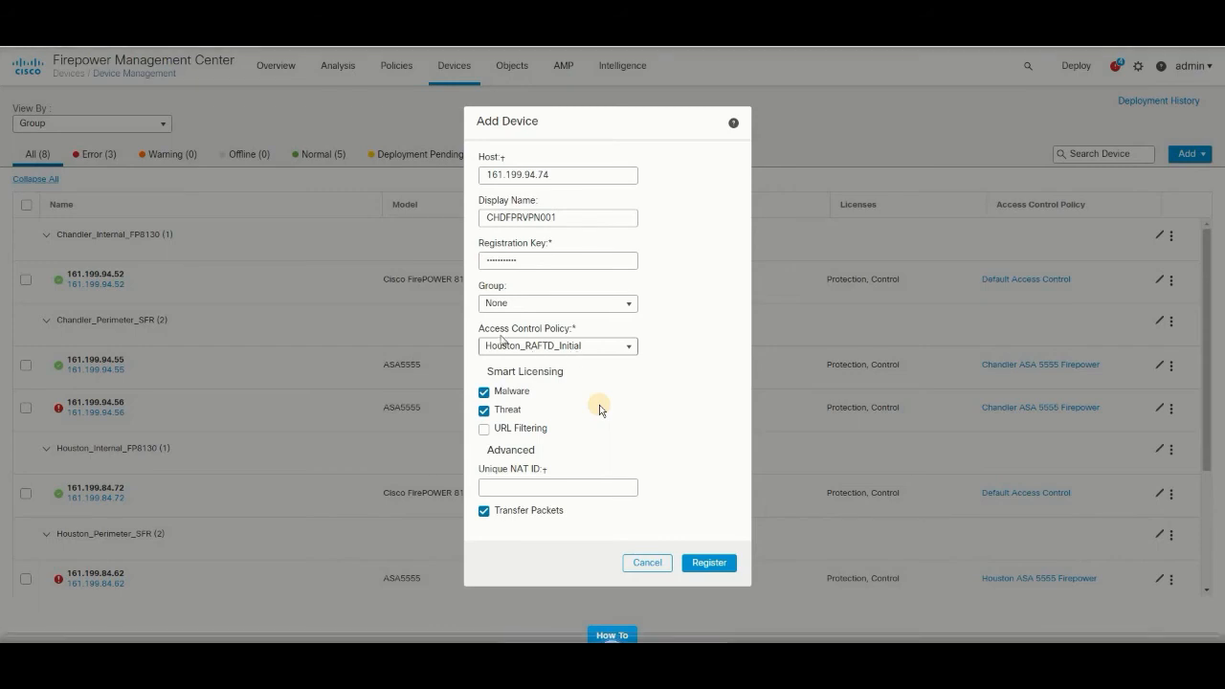
mouse_move(570, 448)
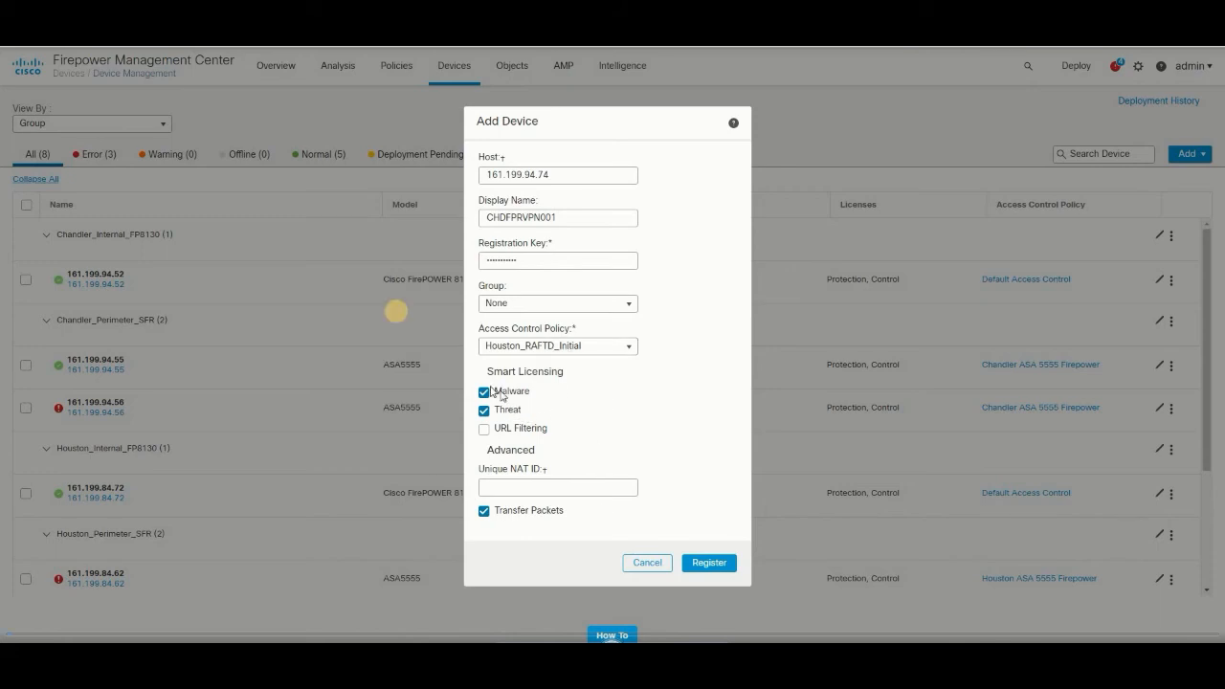
mouse_move(532, 402)
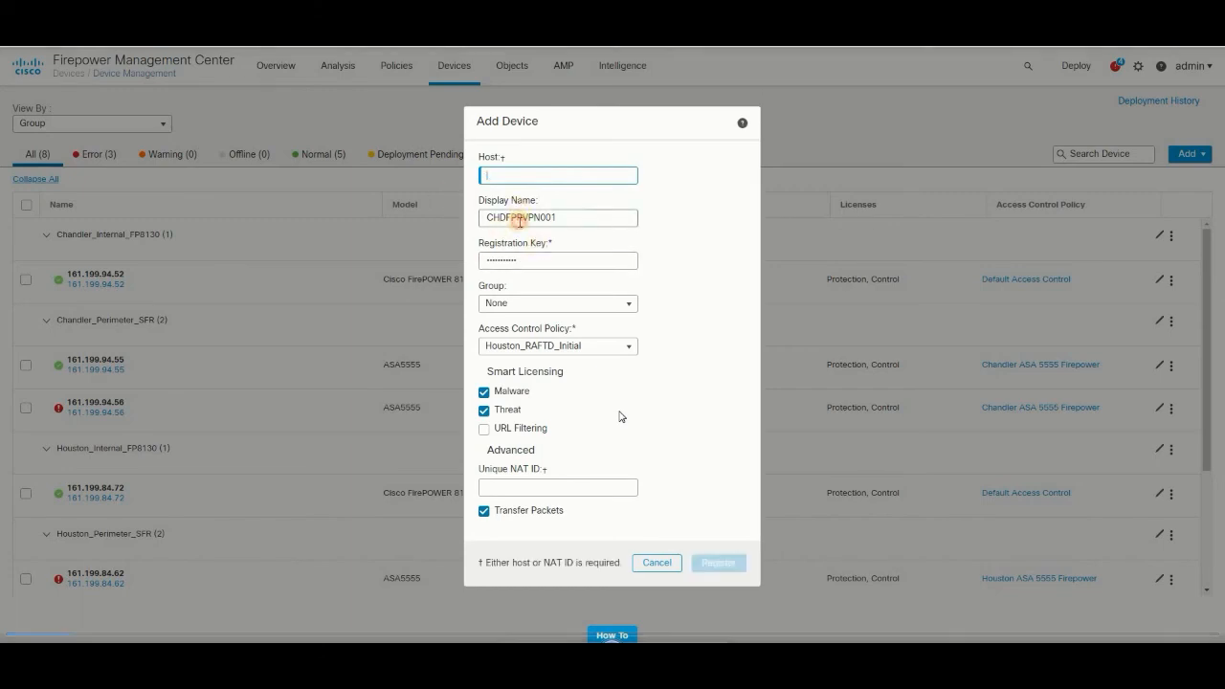
- Re-enter the new device's host address and display name in the Add Device form
click(557, 176)
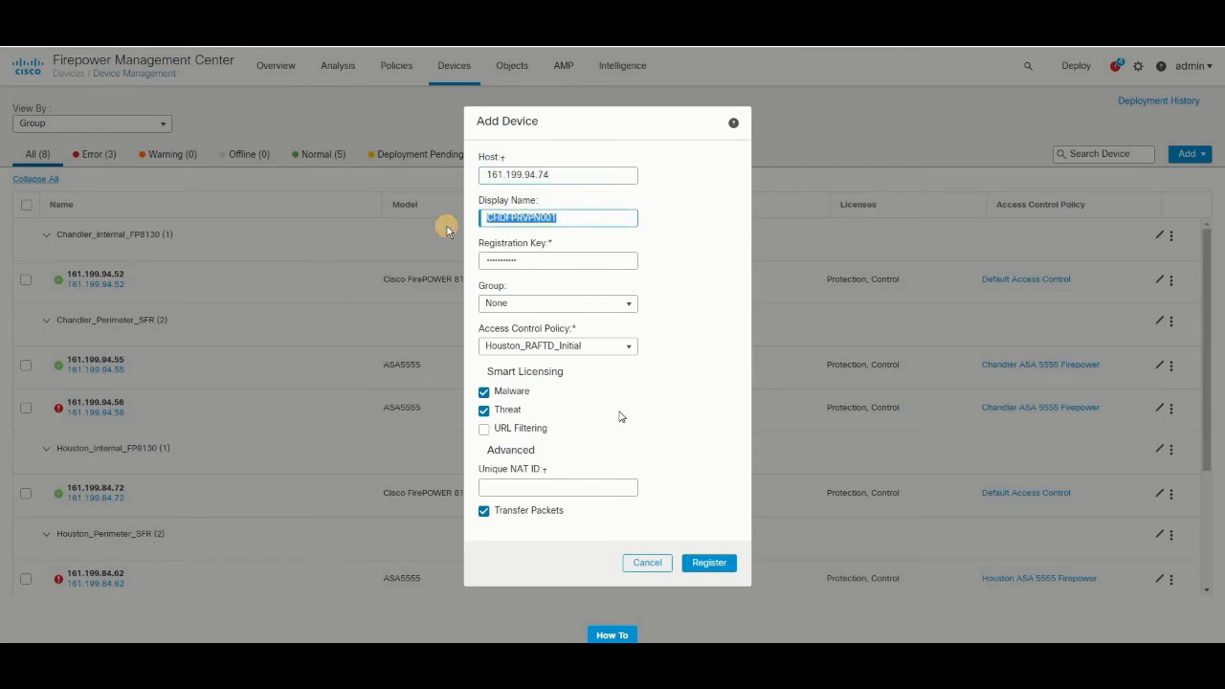
click(558, 260)
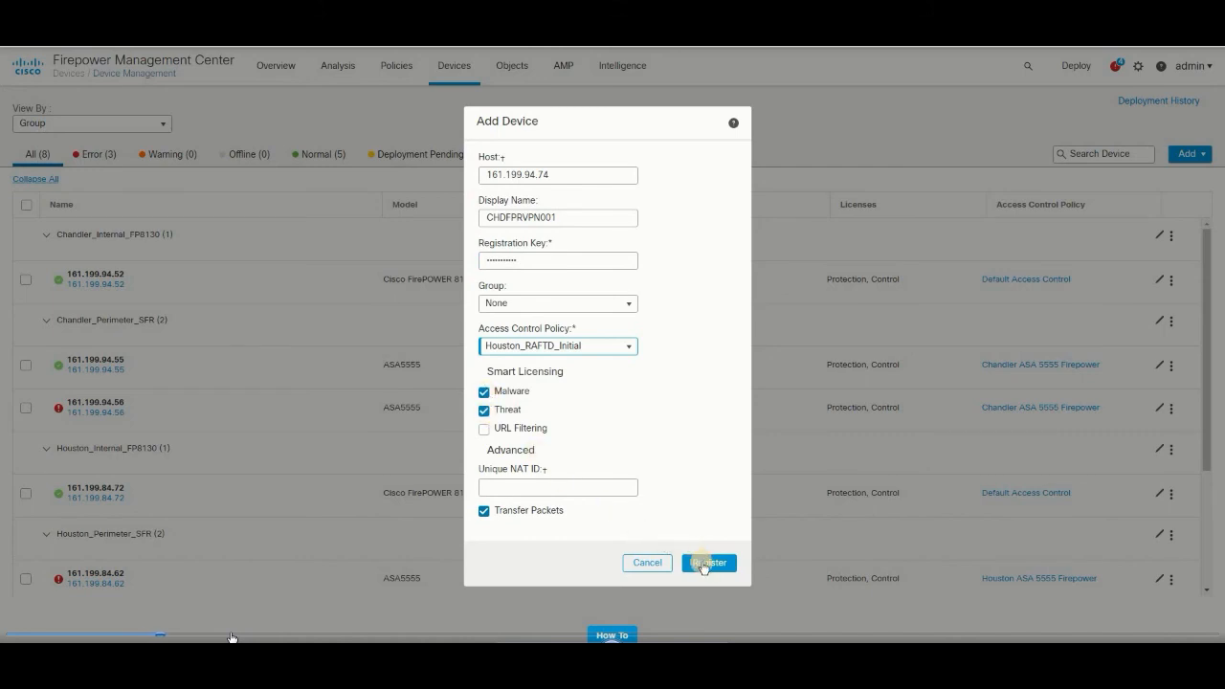
- Register device CHDFPRVPN001 and follow its Discovery task in the Tasks list
click(708, 563)
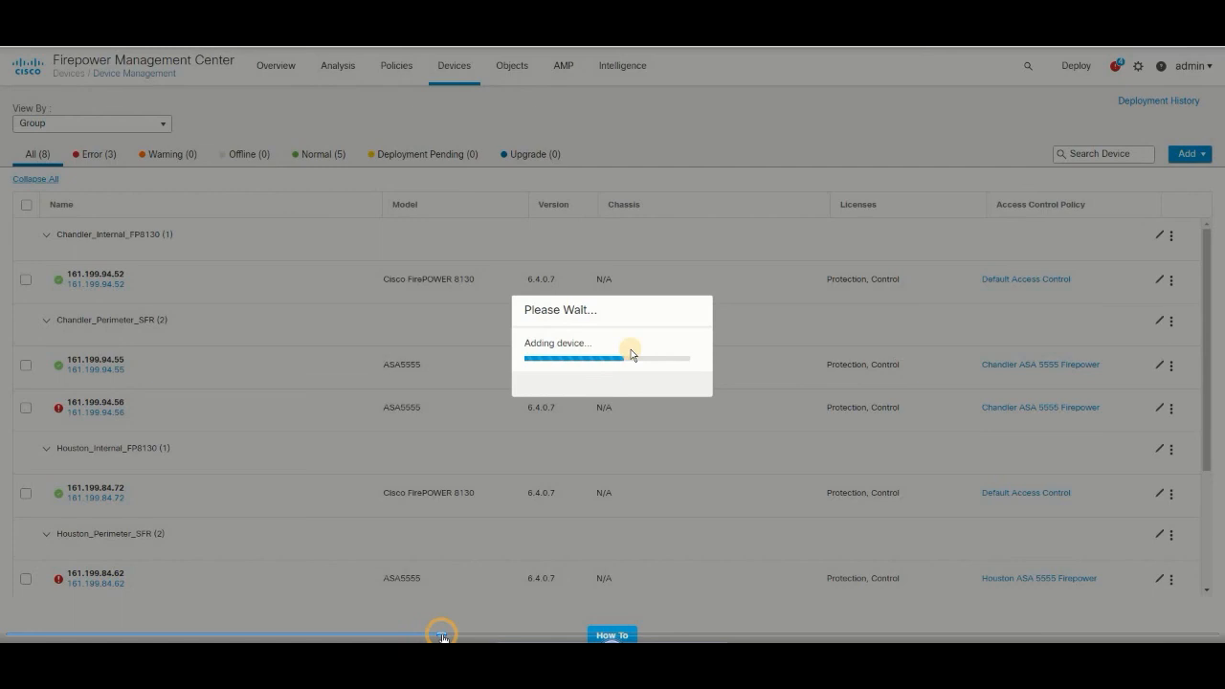
mouse_move(558, 640)
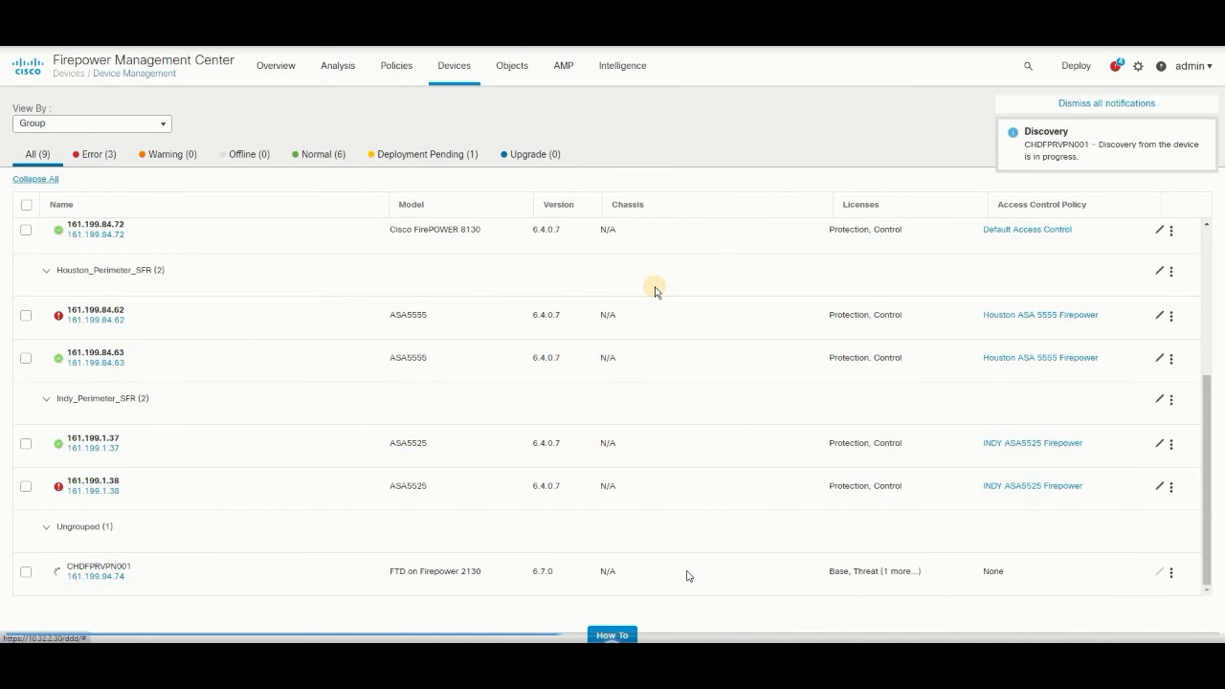
click(1114, 65)
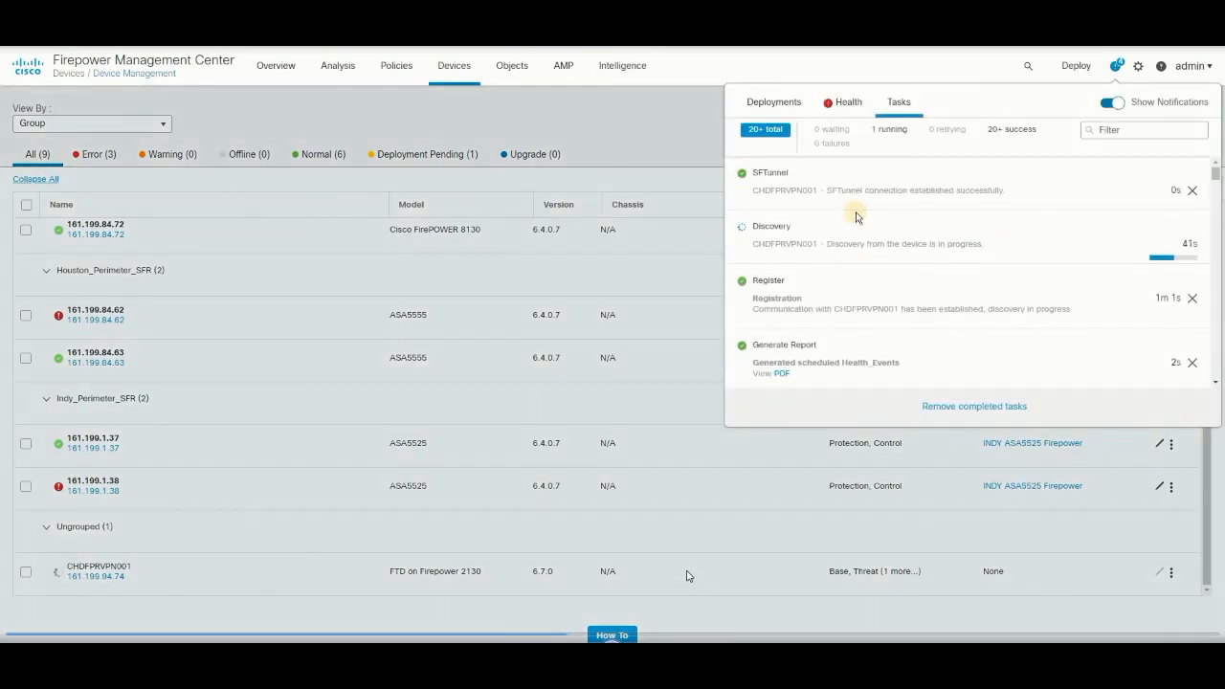
mouse_move(722, 624)
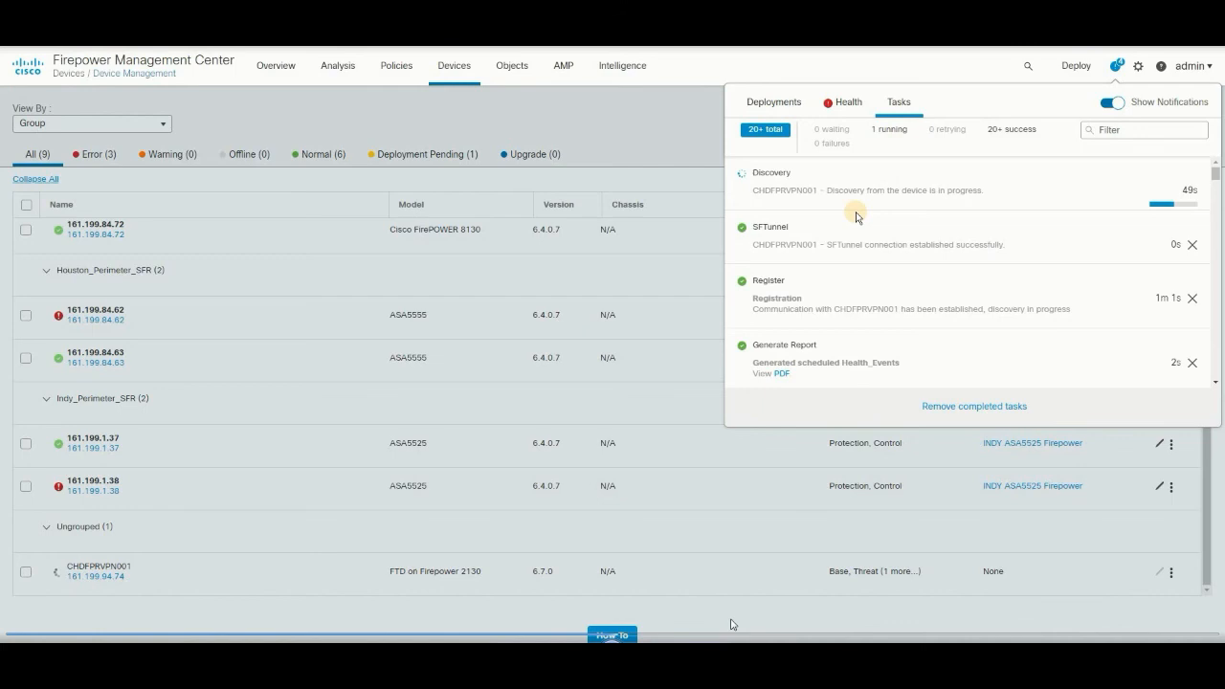
mouse_move(865, 639)
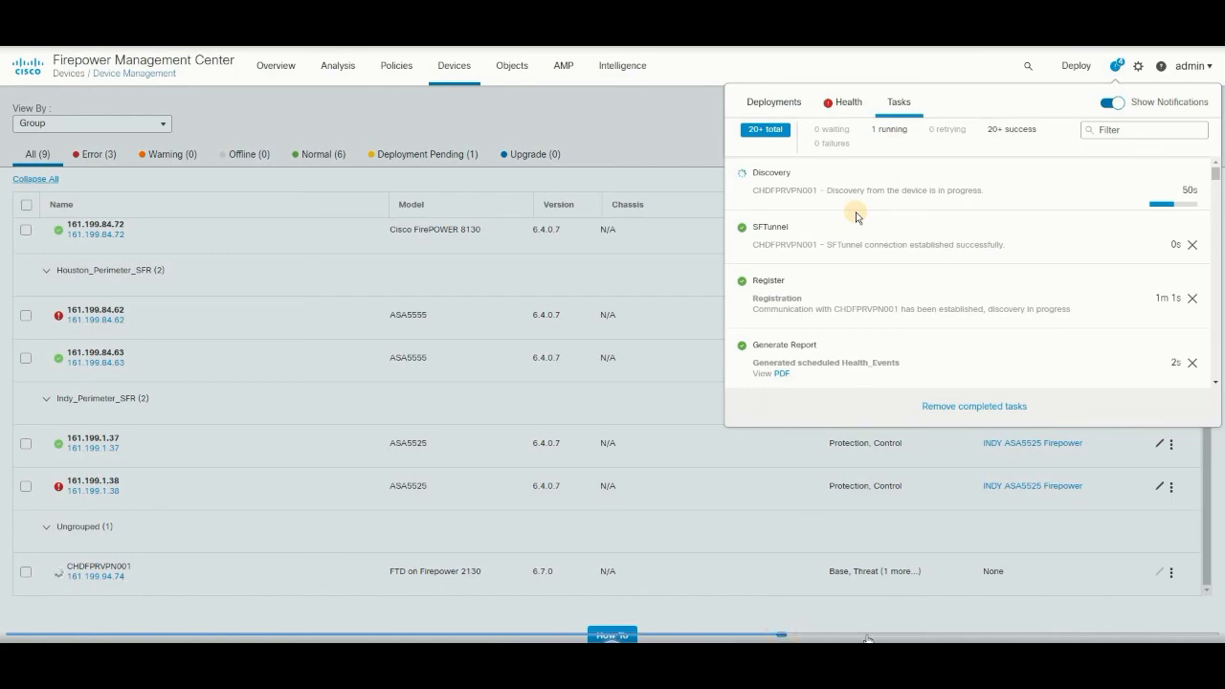